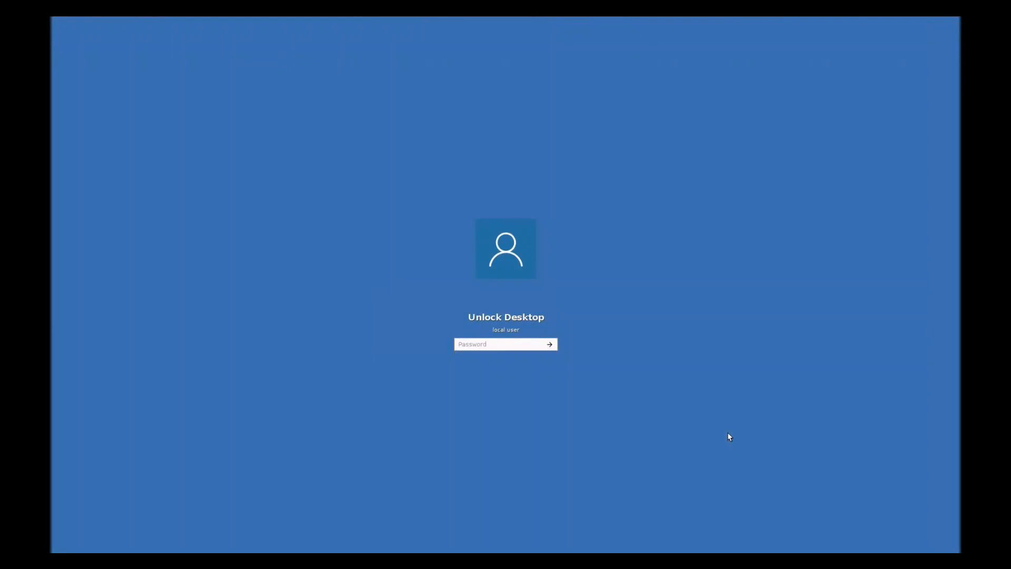
pyautogui.click(499, 343)
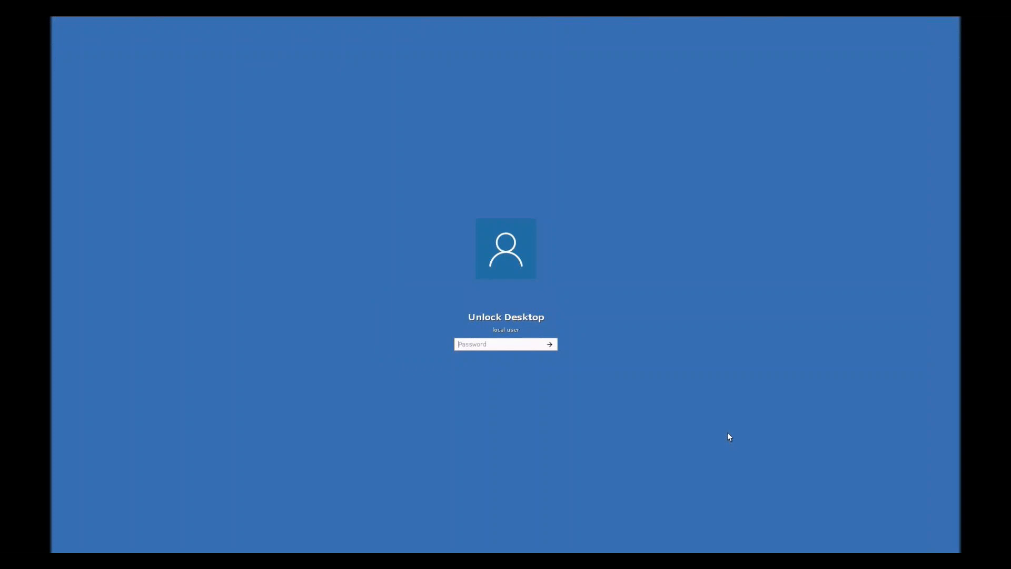